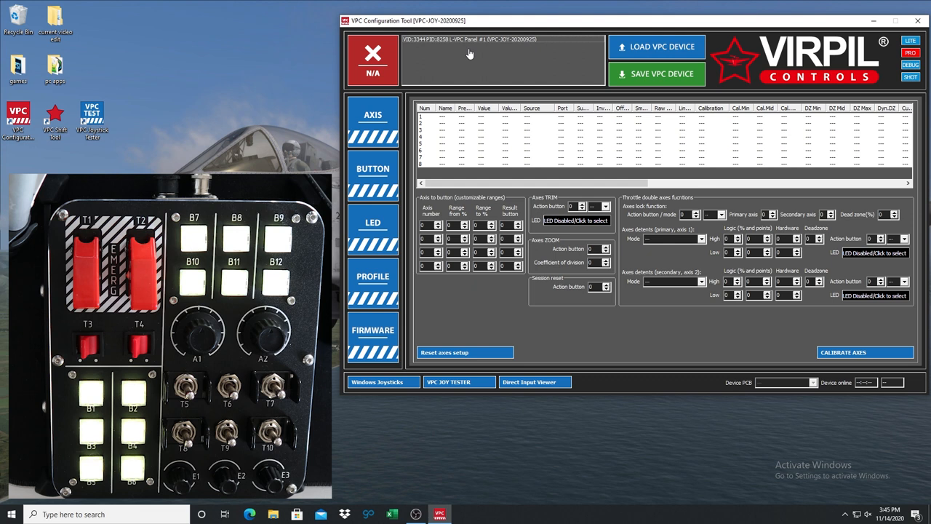
# - Show the firmware update page for the connected control panel
pyautogui.click(373, 333)
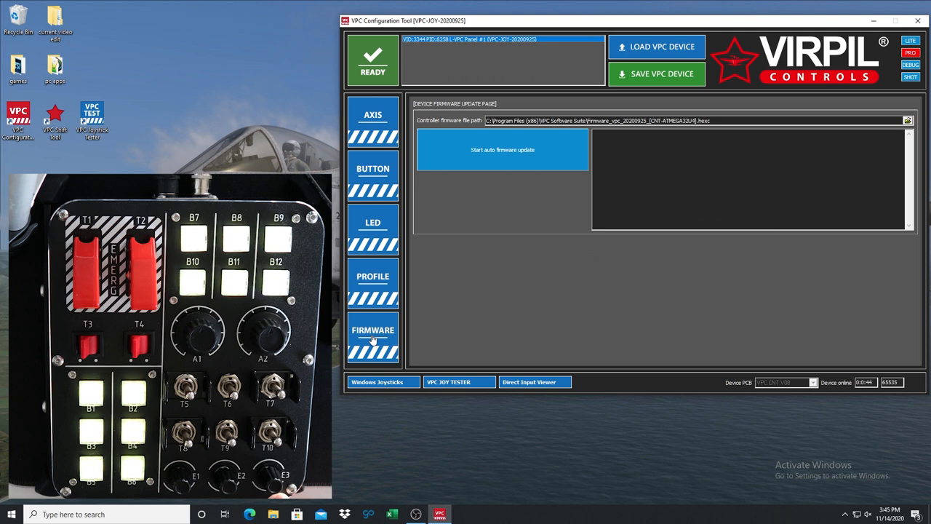
# - Run the automatic firmware update until the log reports 'Update finished. Profile restored.'
pyautogui.click(504, 148)
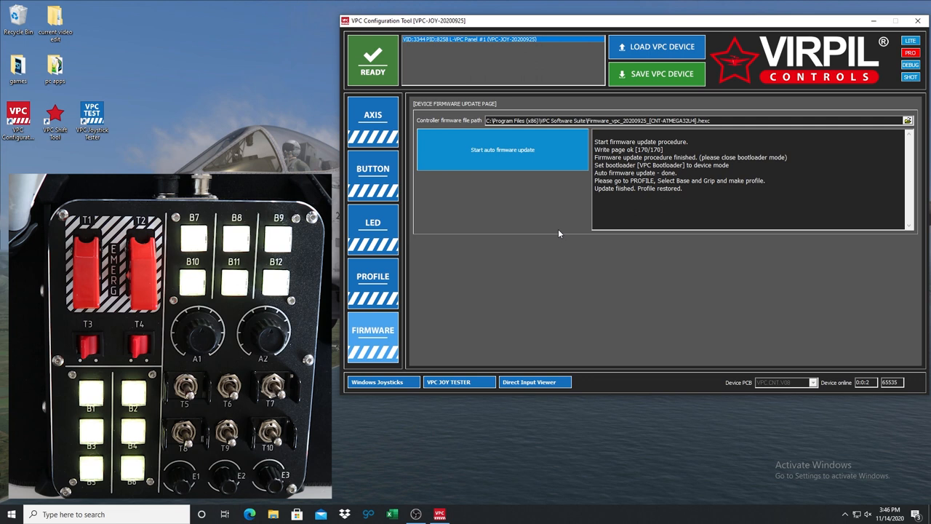
pyautogui.moveTo(488, 203)
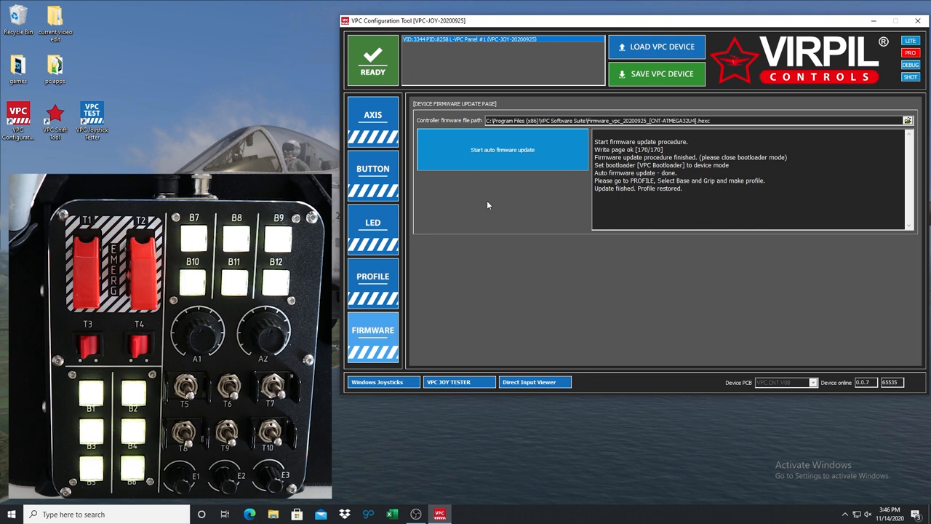
# - Create a new profile using the VPC Control Panel 1 modification, adding Slider and Dial axes
pyautogui.click(372, 279)
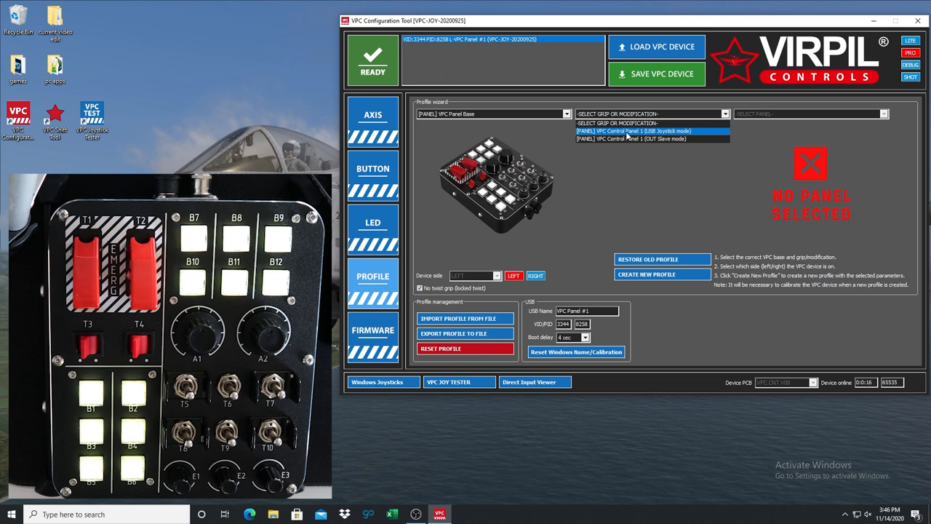
pyautogui.moveTo(608, 139)
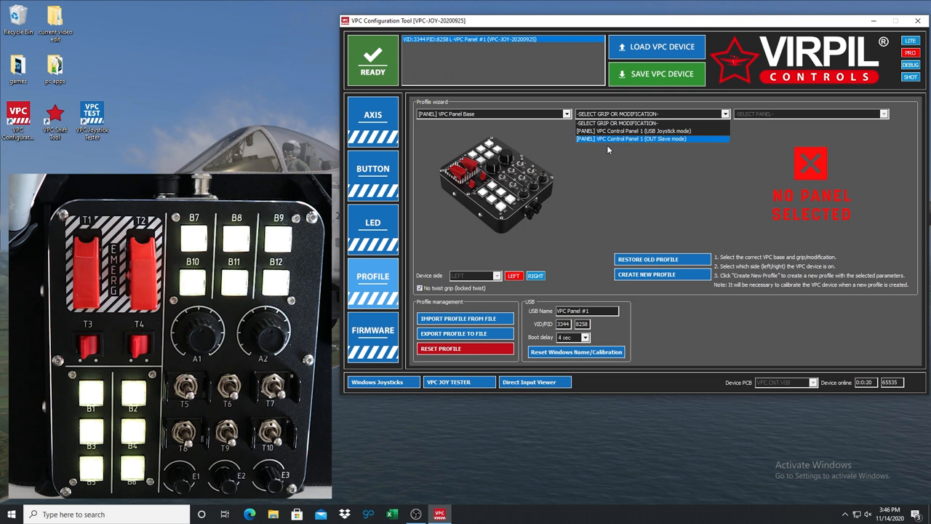
pyautogui.click(632, 131)
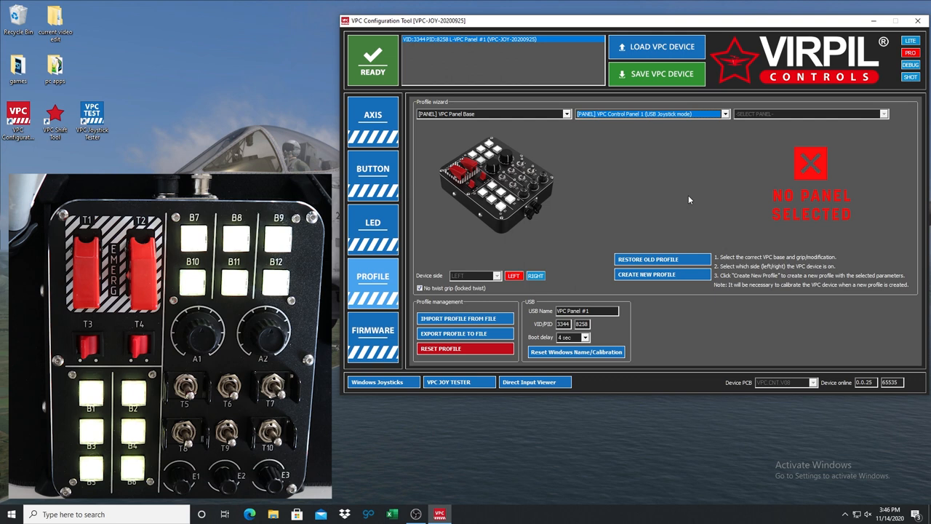
pyautogui.click(660, 274)
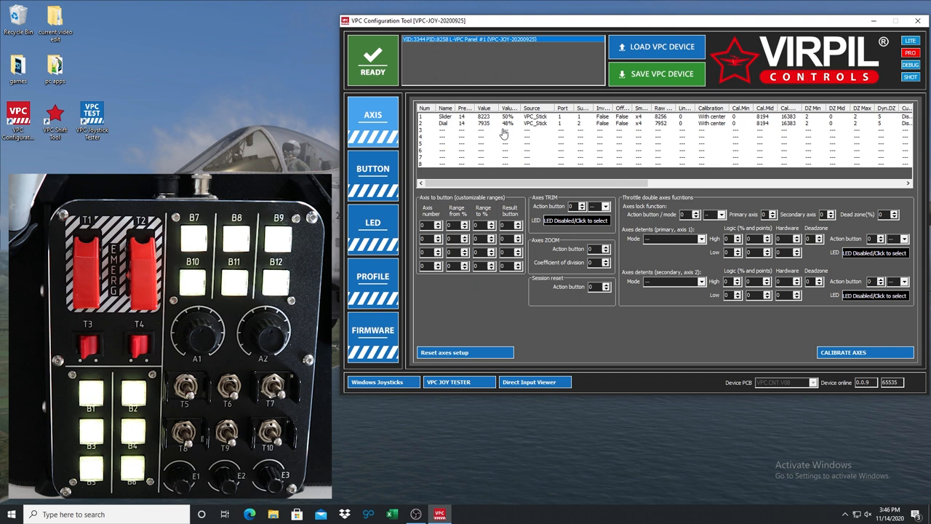
# - Save the new Control Panel 1 profile to the device so it reboots
pyautogui.click(864, 352)
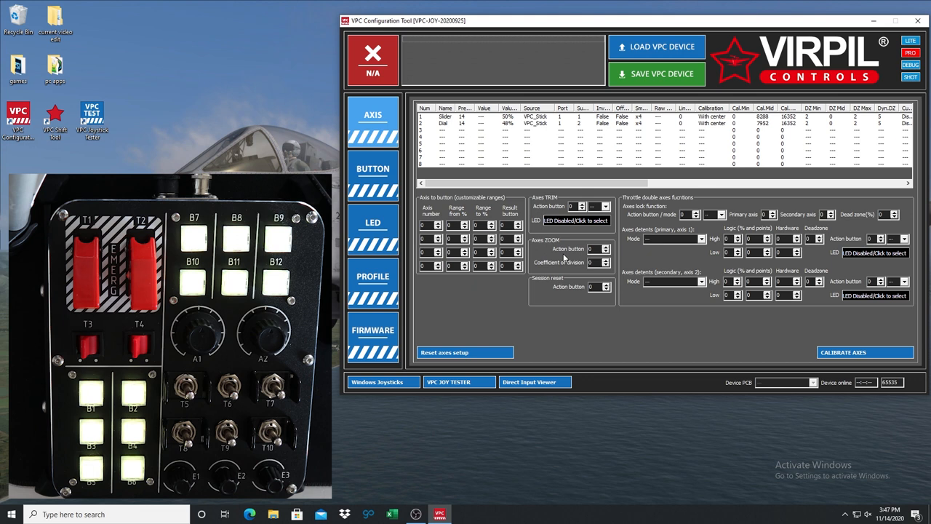
# - Reload the restarted panel's configuration, restoring its Slider and Dial axes
pyautogui.click(655, 47)
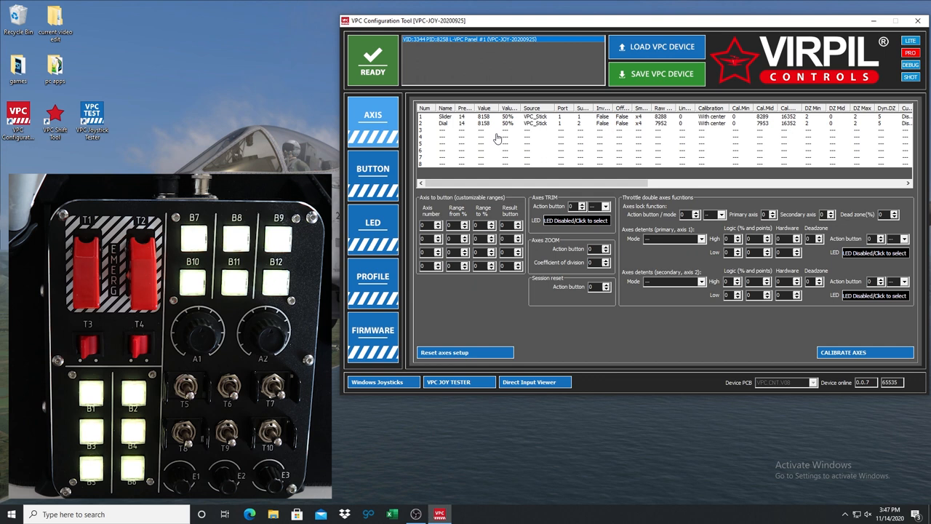
pyautogui.click(372, 174)
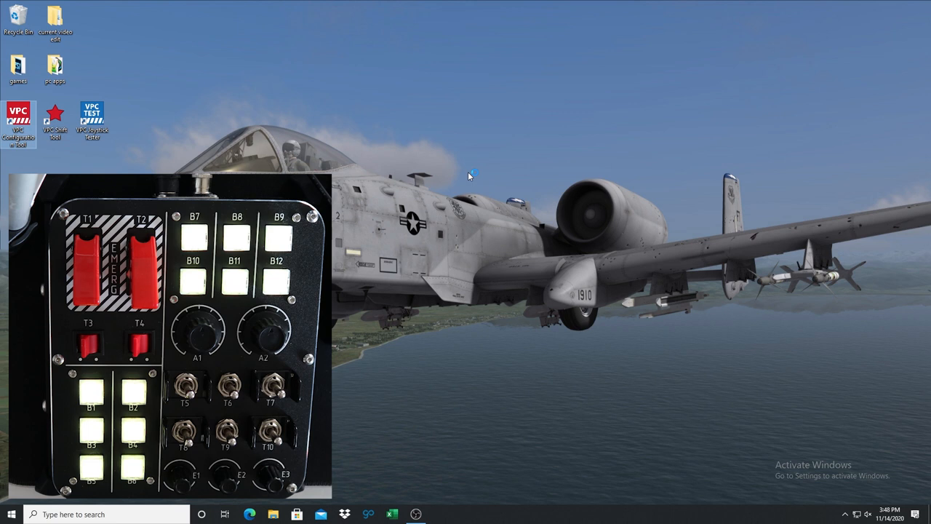
# - Relaunch VPC Configuration Tool from its desktop shortcut
pyautogui.doubleClick(18, 119)
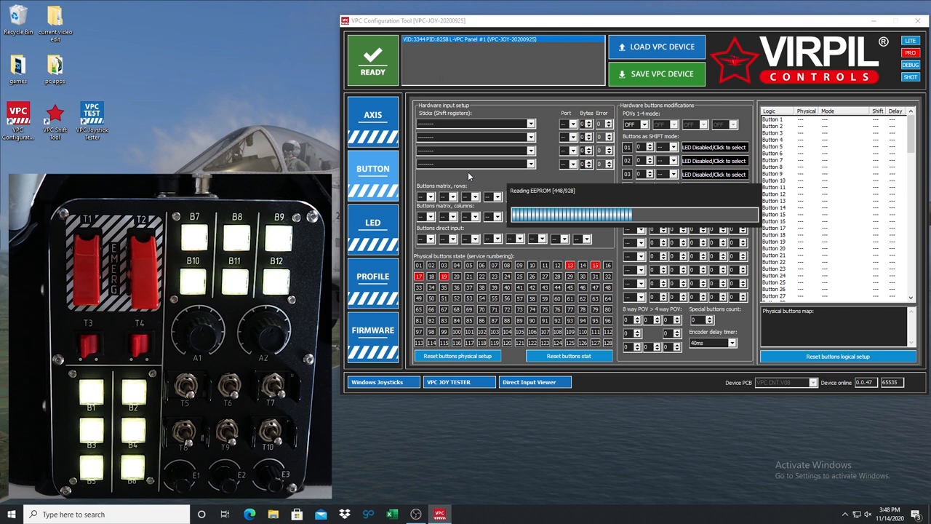
# - Go from the firmware page to the profile page to begin writing the slave-mode profile
pyautogui.click(373, 337)
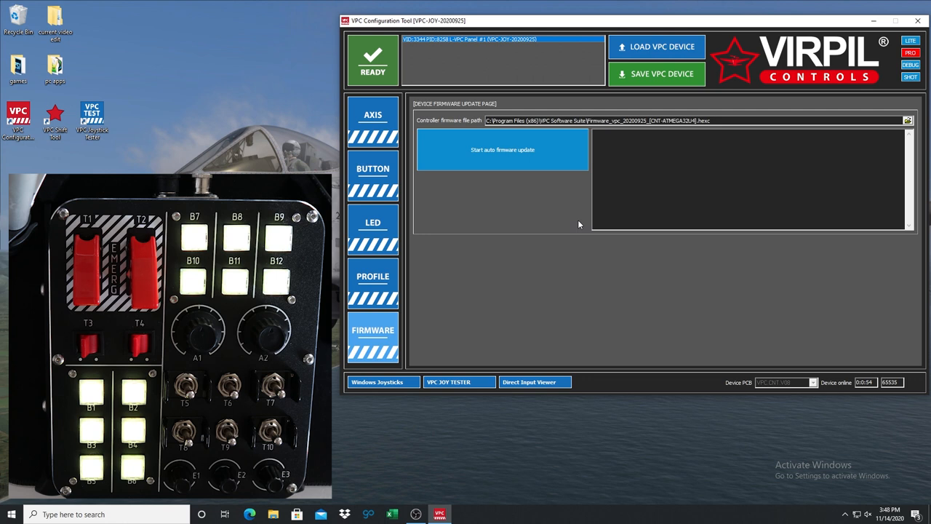
pyautogui.click(372, 280)
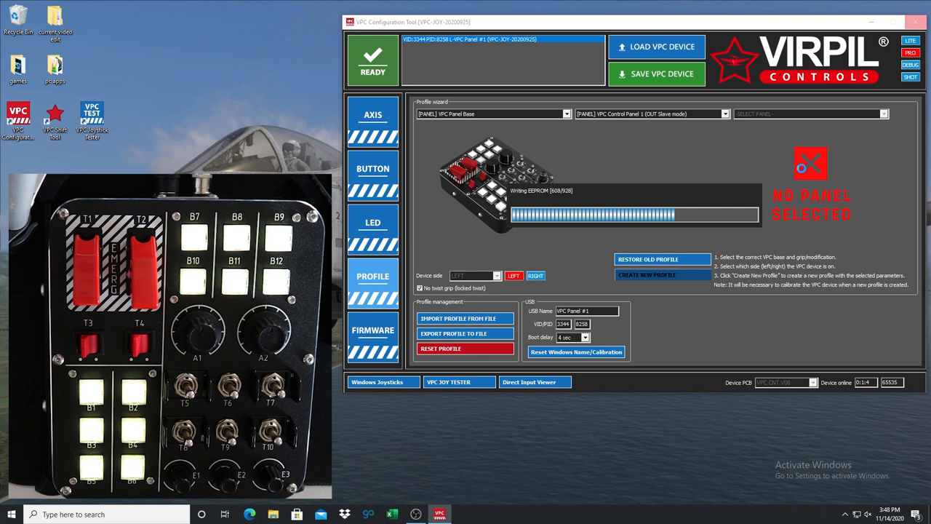
# - Let the EEPROM write of the Control Panel 1 slave-mode profile finish
pyautogui.click(372, 115)
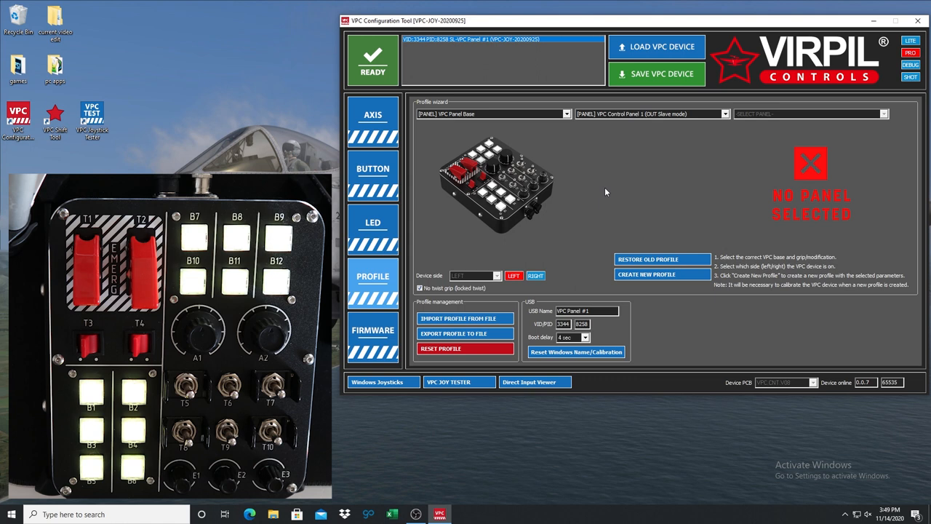
pyautogui.moveTo(754, 148)
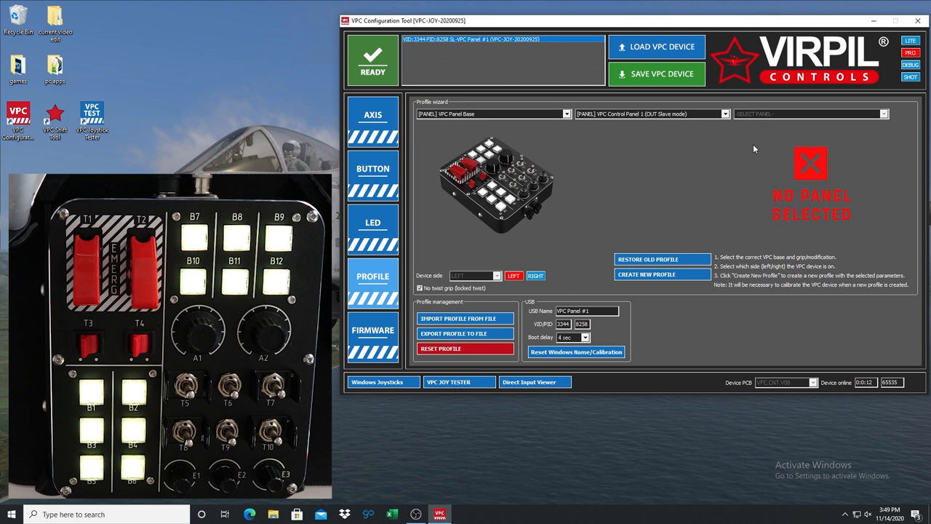
# - Select the VPC Throttle MT-50CM2 device and show its axis list
pyautogui.click(372, 113)
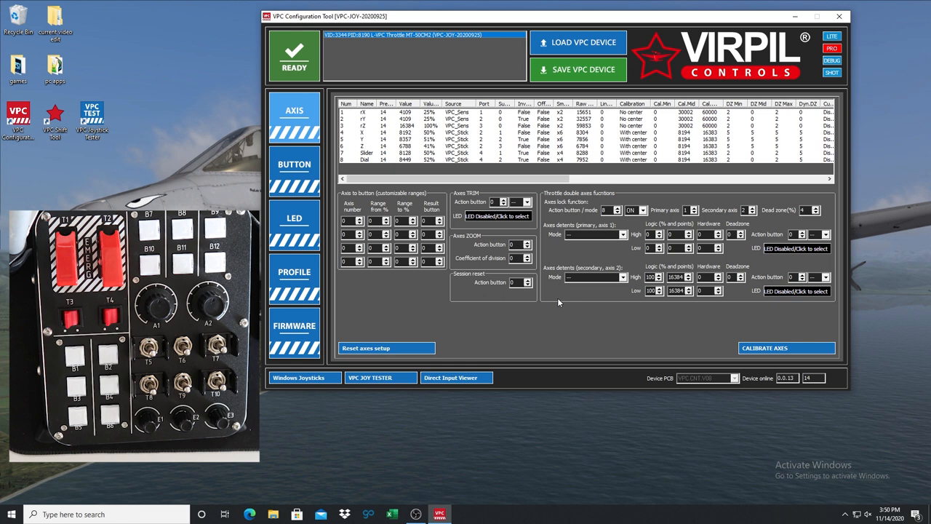
pyautogui.moveTo(610, 197)
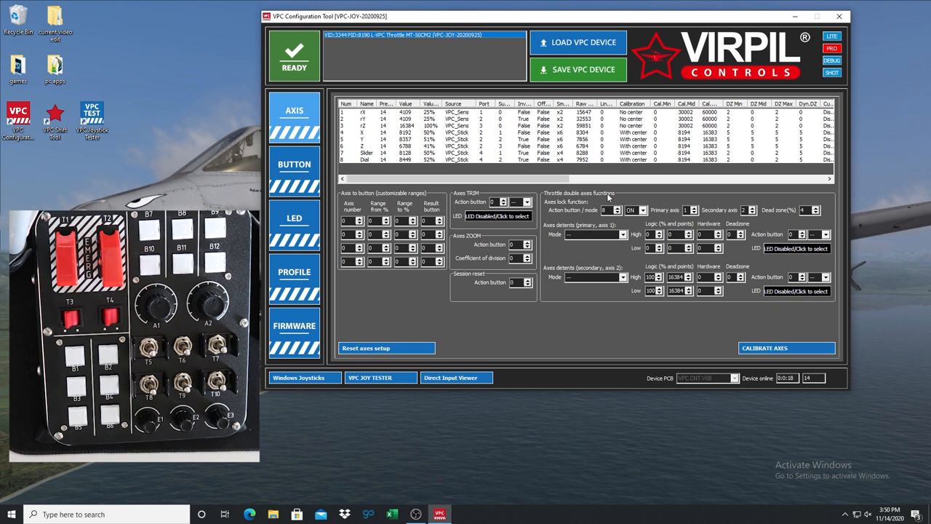
pyautogui.moveTo(569, 277)
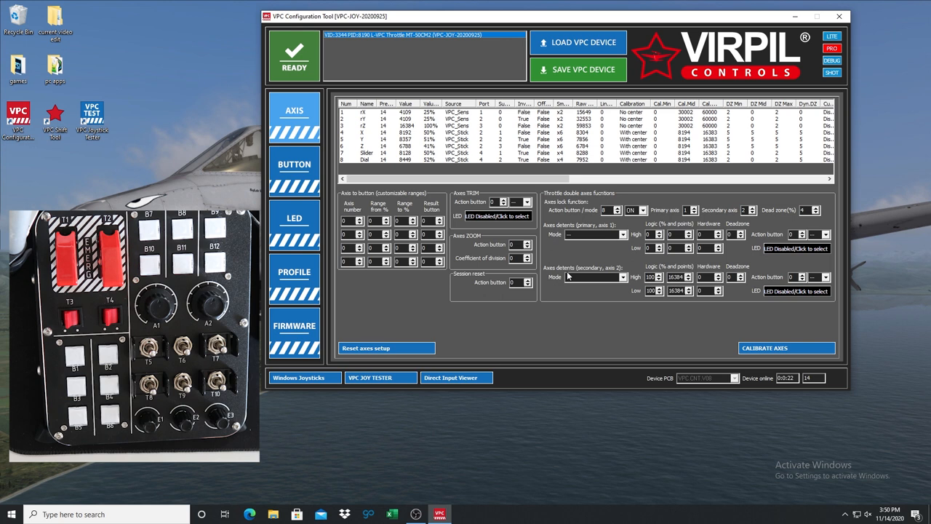
# - Create a combined Mongoost-50CM2 throttle profile with [PANEL] VPC Control Panel 1, then return to its axes
pyautogui.click(294, 276)
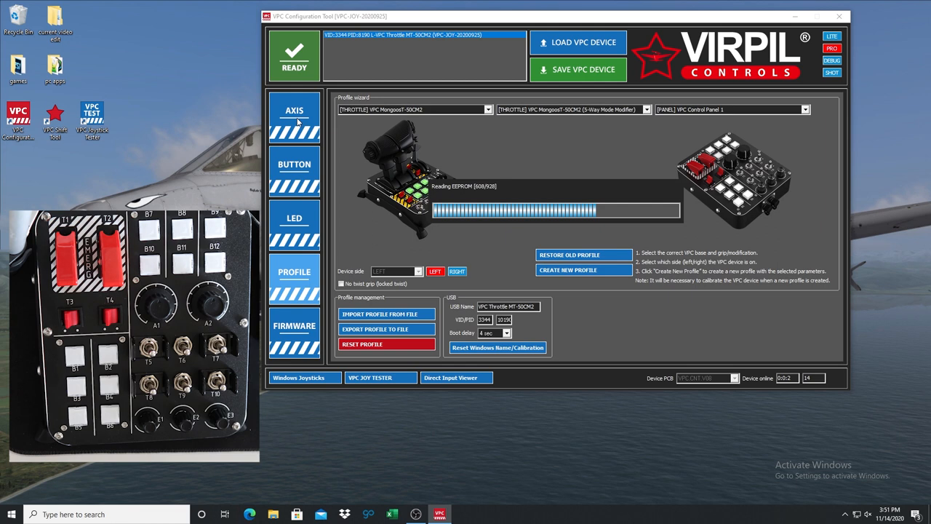
pyautogui.click(294, 110)
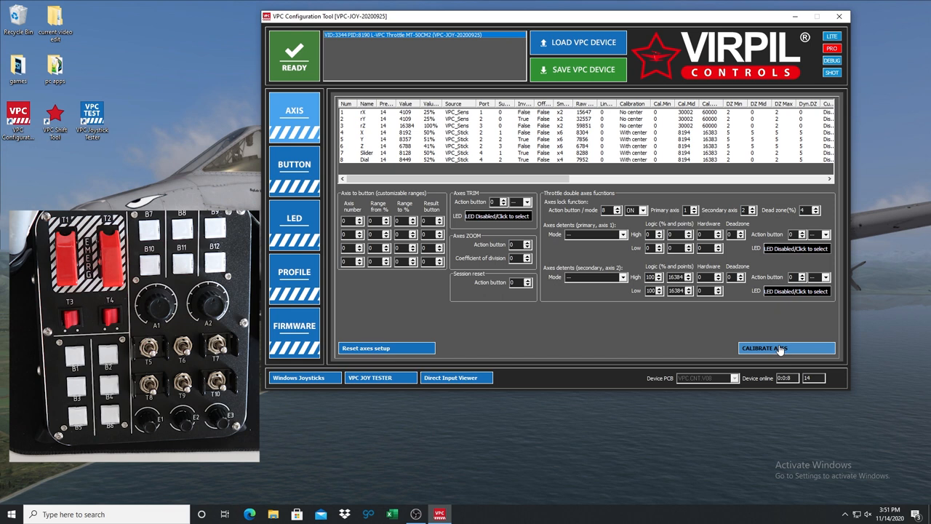
# - Start axis calibration and move each throttle and panel axis through minimum, maximum and centre
pyautogui.click(785, 348)
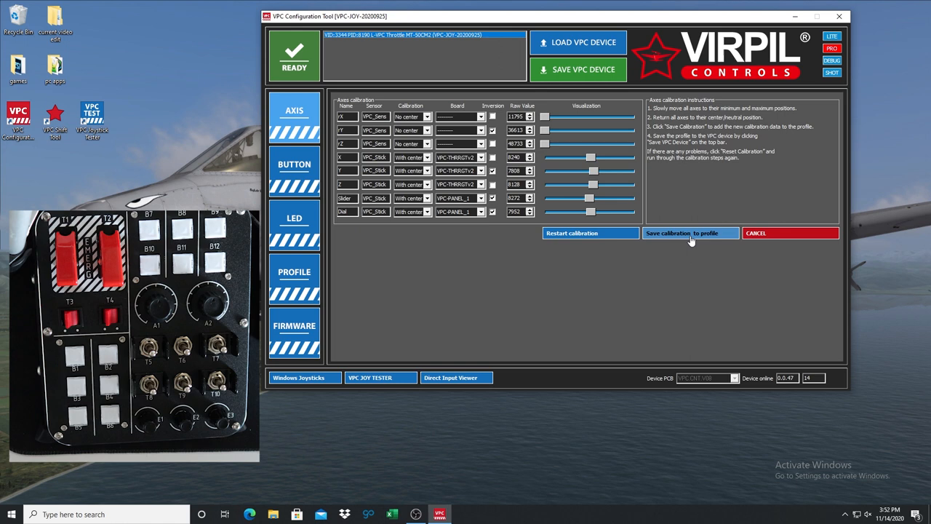
# - Save the axis calibration to the profile and wait for the throttle to return to READY
pyautogui.click(689, 233)
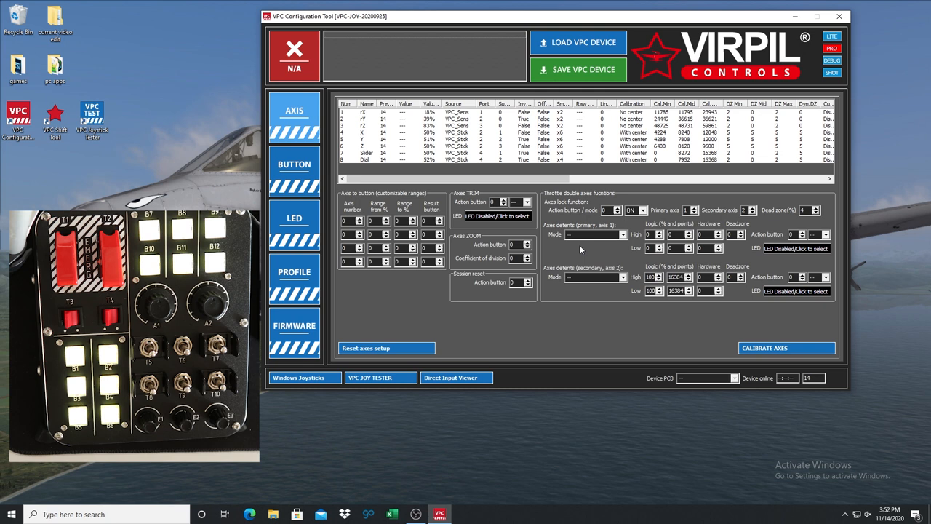
pyautogui.click(576, 42)
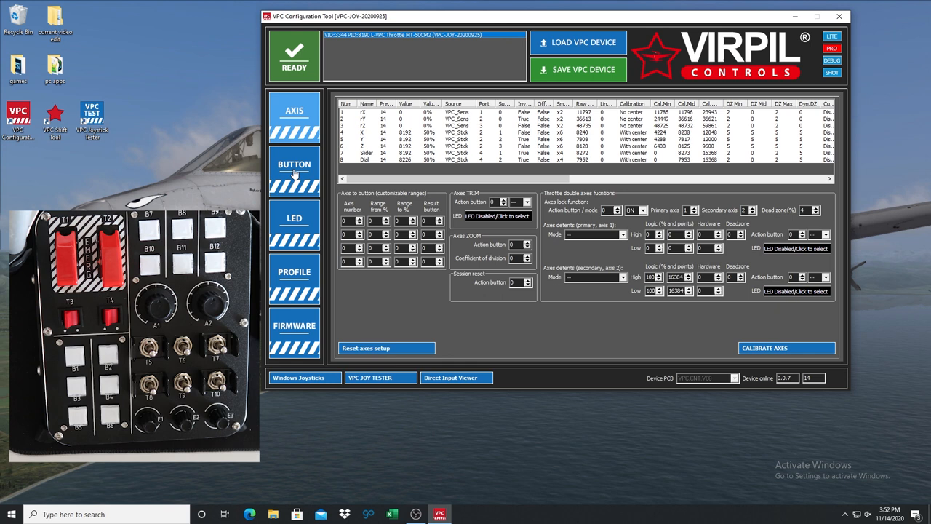
# - Show the throttle's button settings with the physical button grid and logical button list
pyautogui.click(293, 172)
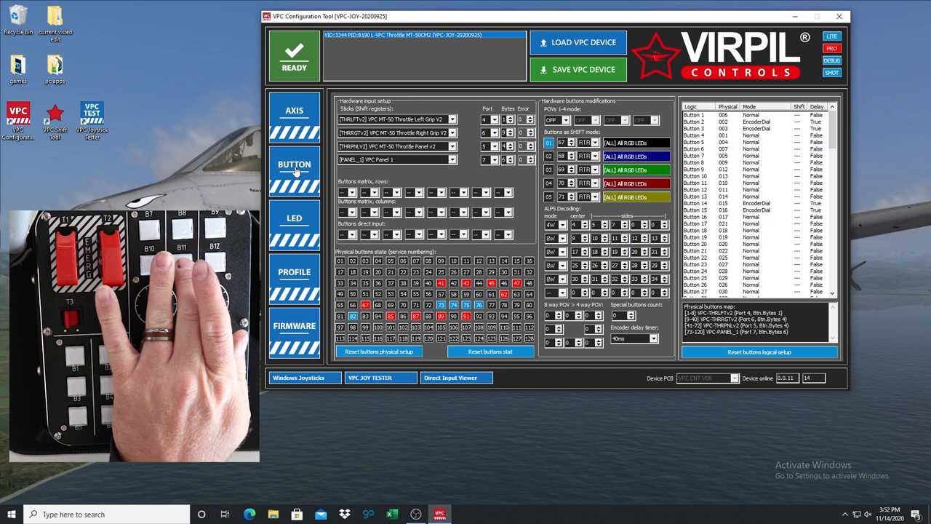